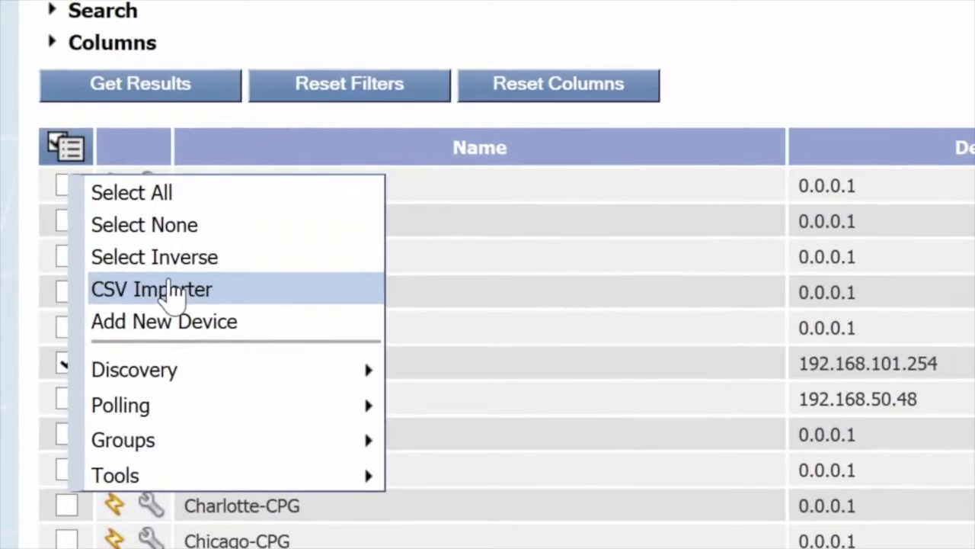
Open the Device CSV Importer from Device Manager's table options menu.
{"action": "left_click", "coordinate": [151, 289]}
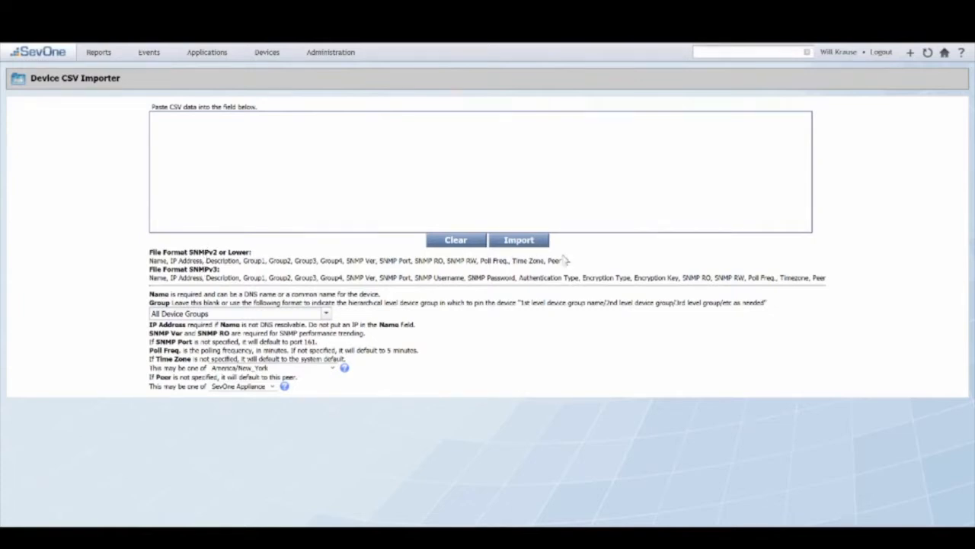
Copy the SNMPv2 column header line into a Notepad document, cancel its Save As, and close it.
{"action": "left_click_drag", "start_coordinate": [150, 251], "coordinate": [560, 261]}
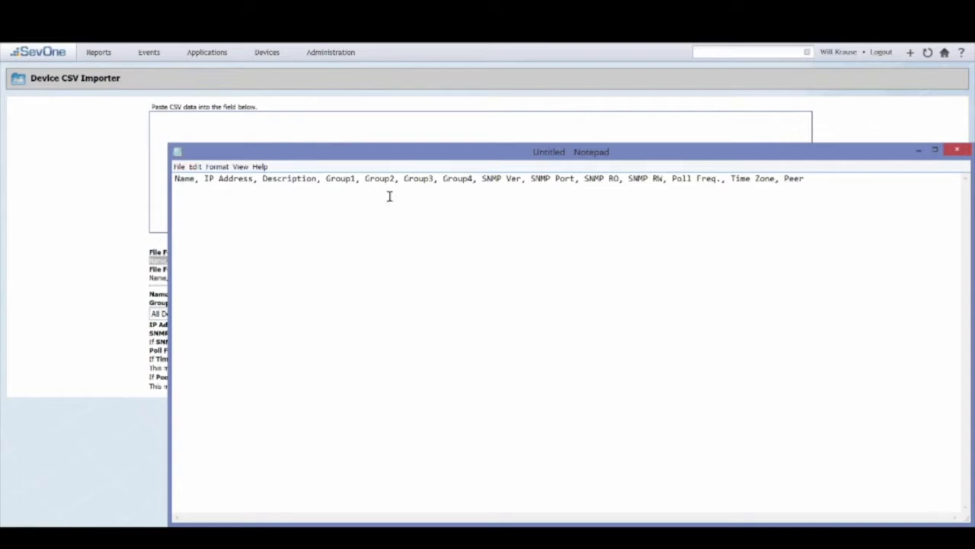
{"action": "mouse_move", "coordinate": [673, 349]}
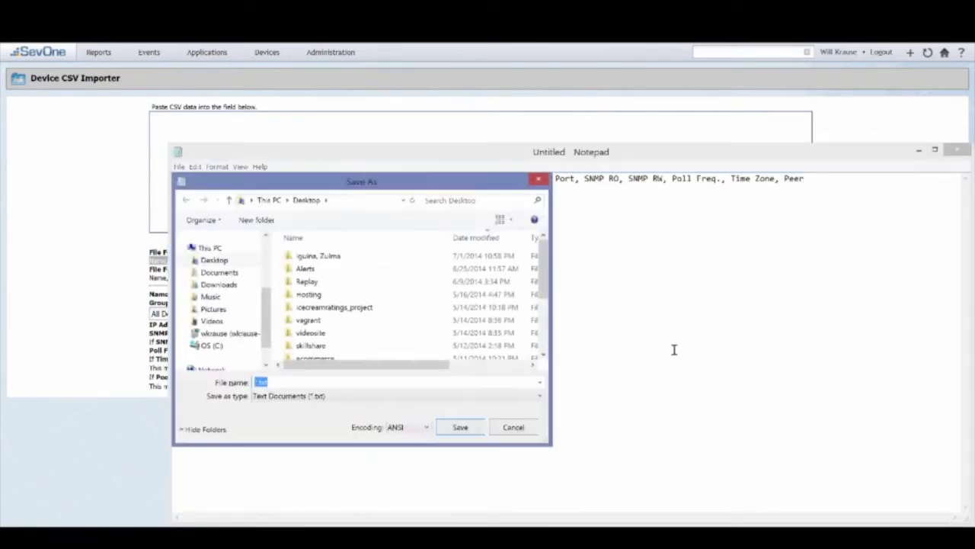
{"action": "type", "text": "im"}
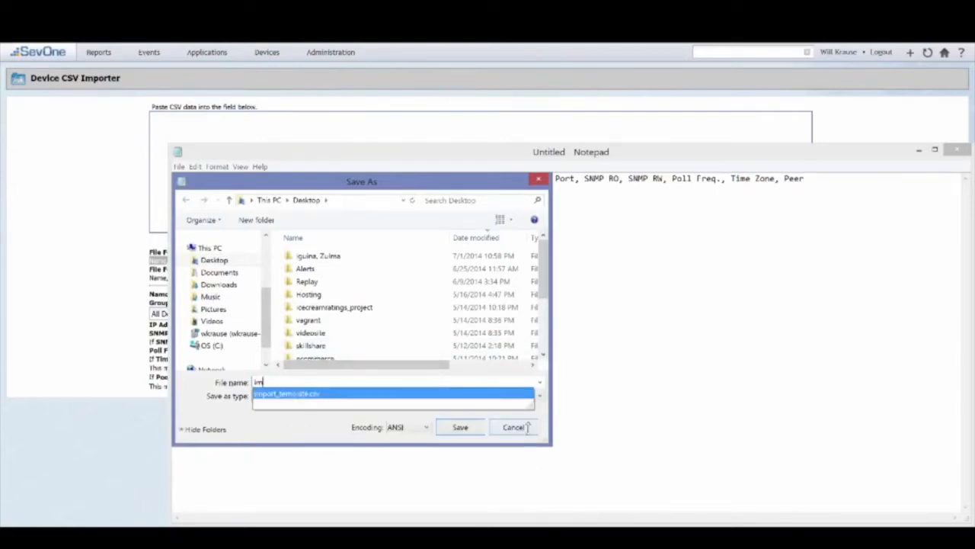
{"action": "left_click", "coordinate": [514, 427]}
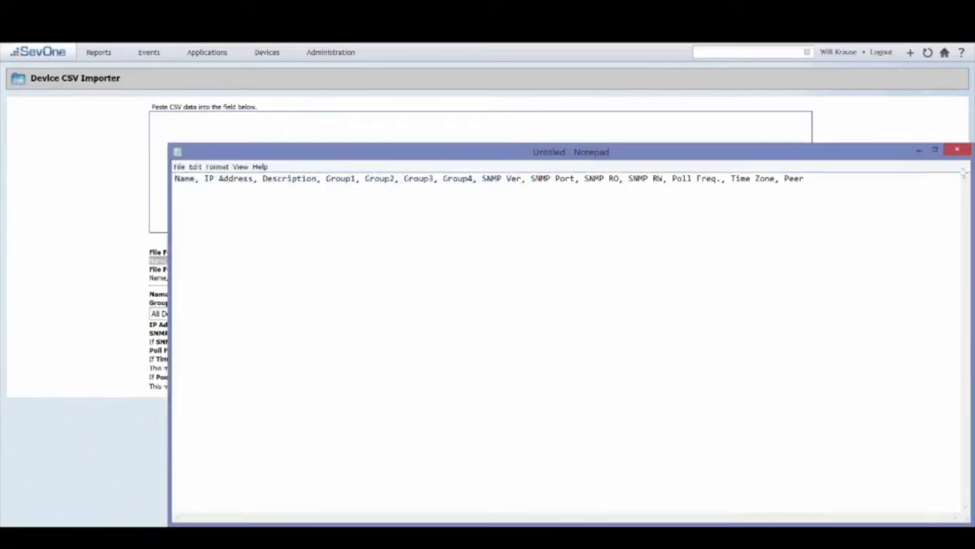
{"action": "left_click", "coordinate": [957, 150]}
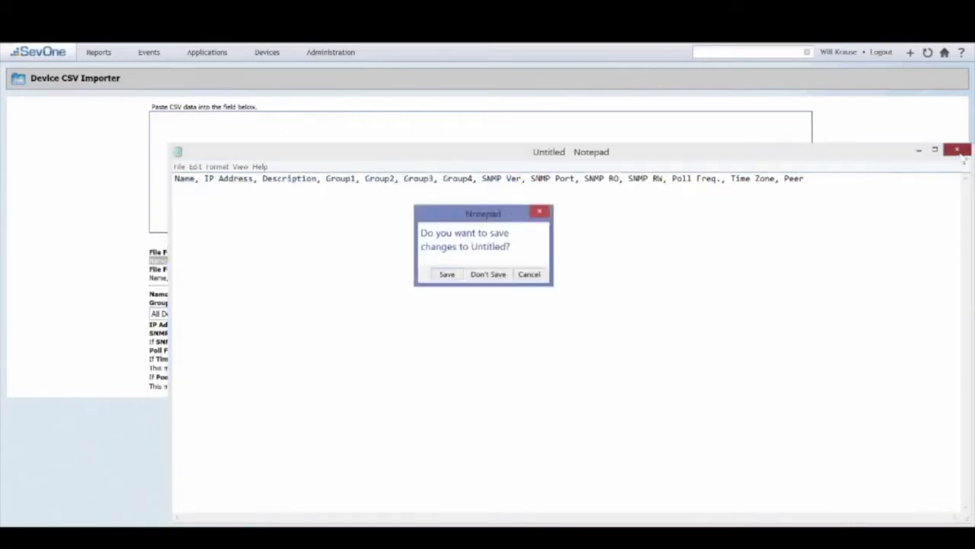
Discard the Notepad note and save the Excel template with devices 192.168.55.80 and 127.0.0.1 as CSV.
{"action": "left_click", "coordinate": [487, 274]}
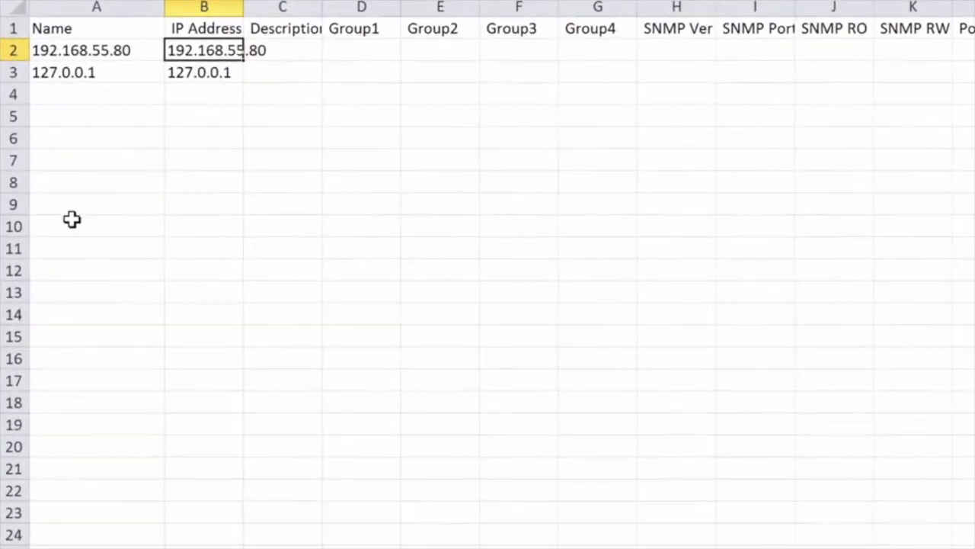
{"action": "mouse_move", "coordinate": [122, 49]}
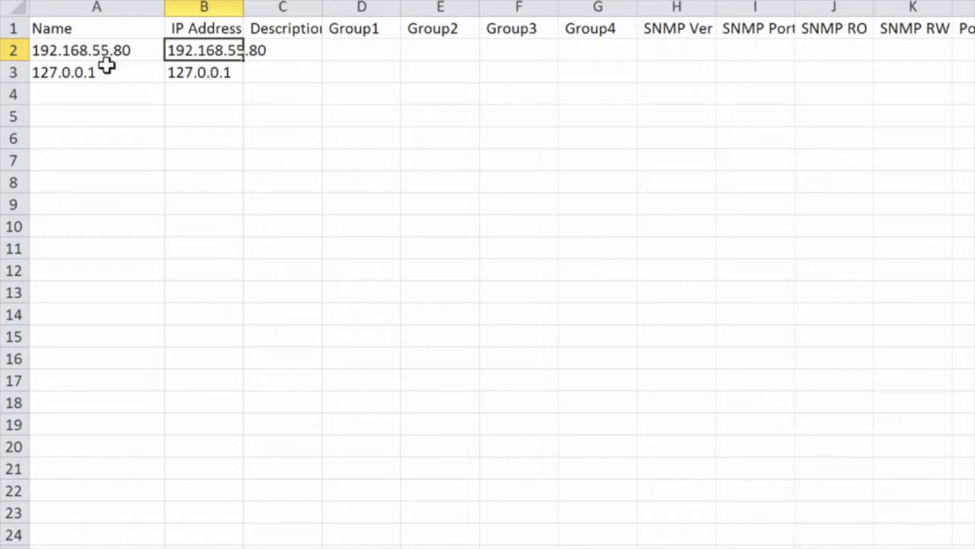
{"action": "mouse_move", "coordinate": [150, 77]}
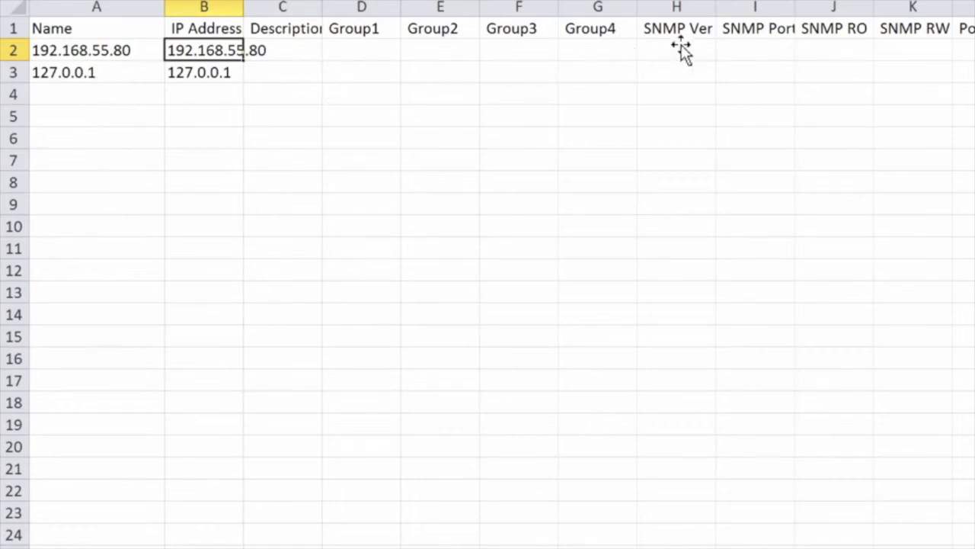
{"action": "mouse_move", "coordinate": [608, 457]}
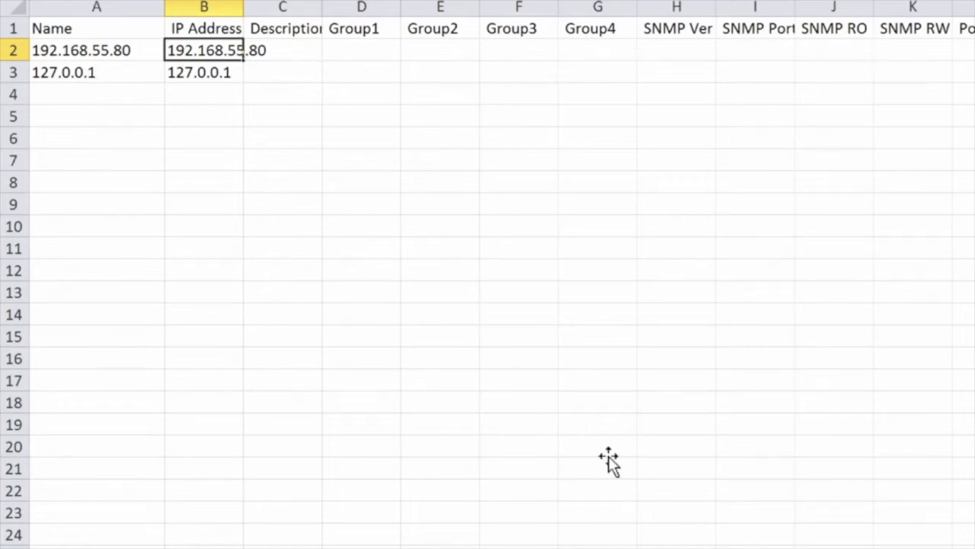
{"action": "key", "text": "ctrl+s"}
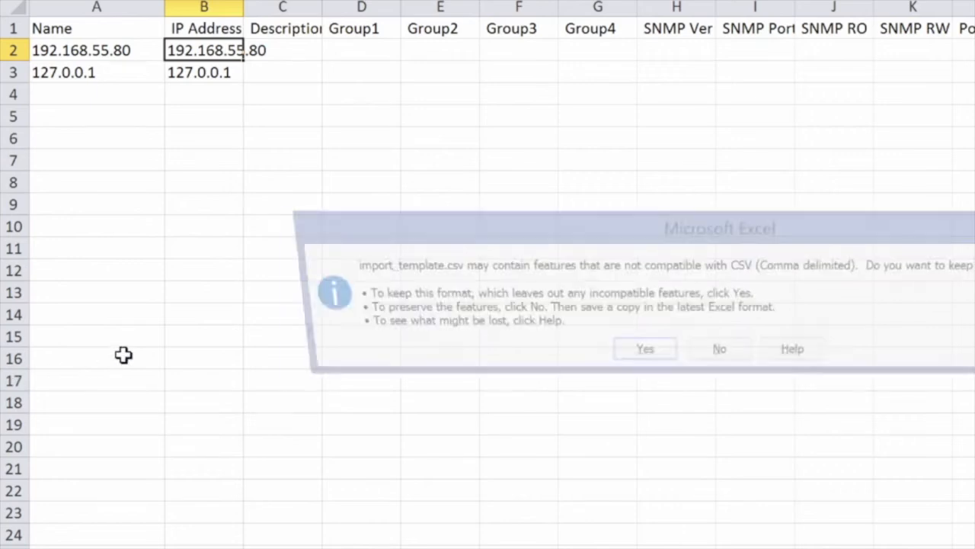
Keep CSV format in Excel and reload import_template.csv in Notepad++ to show both device rows.
{"action": "left_click", "coordinate": [645, 348]}
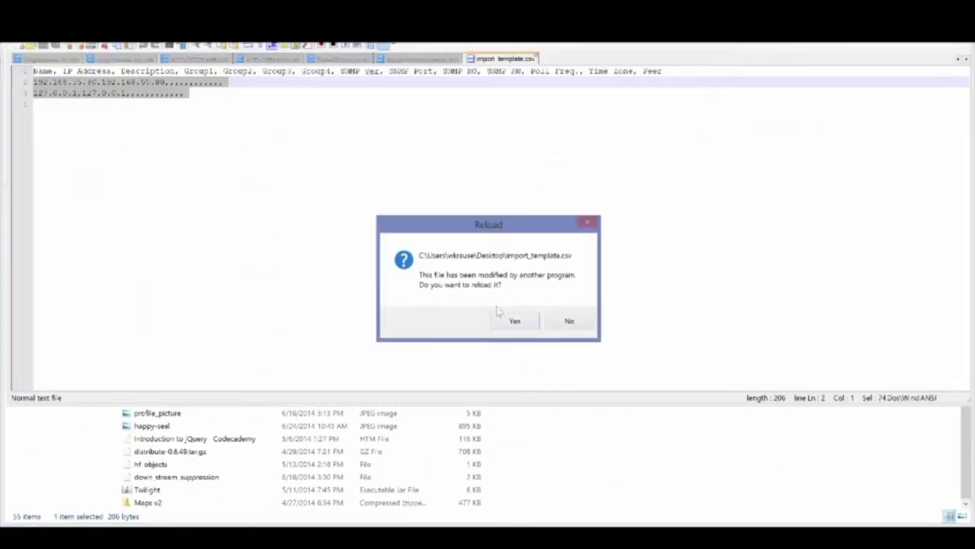
{"action": "left_click", "coordinate": [515, 320]}
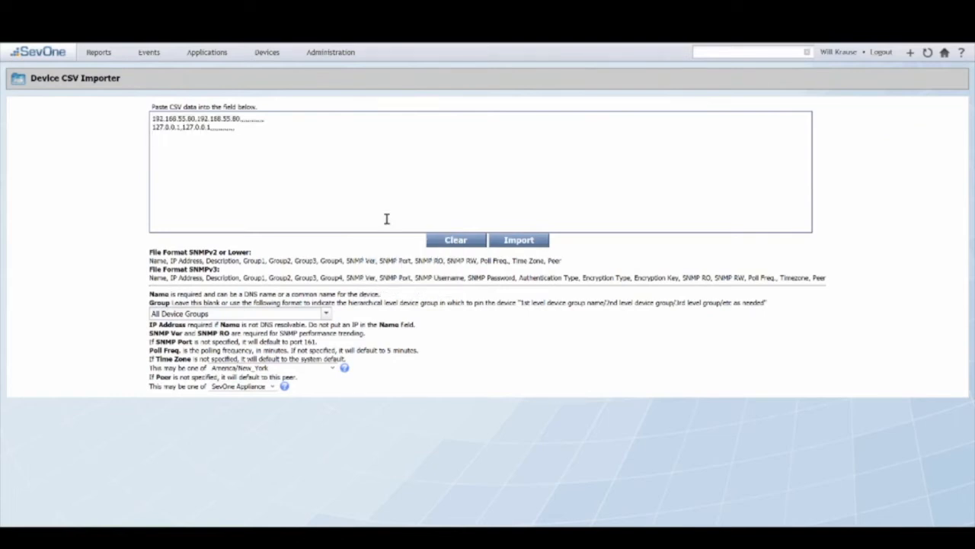
{"action": "mouse_move", "coordinate": [322, 202]}
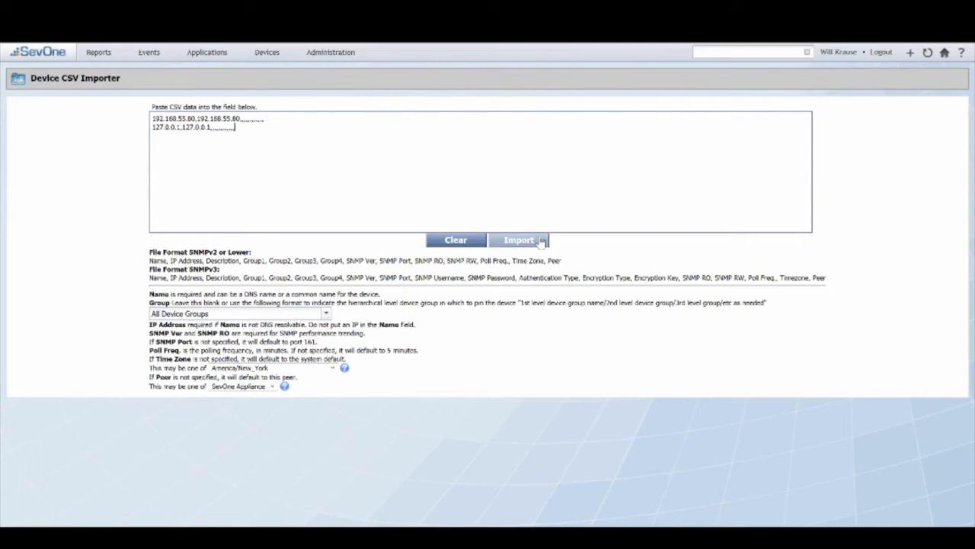
Import the two pasted device rows, which fails as 192.168.55.80 and 127.0.0.1 already exist.
{"action": "left_click", "coordinate": [519, 239]}
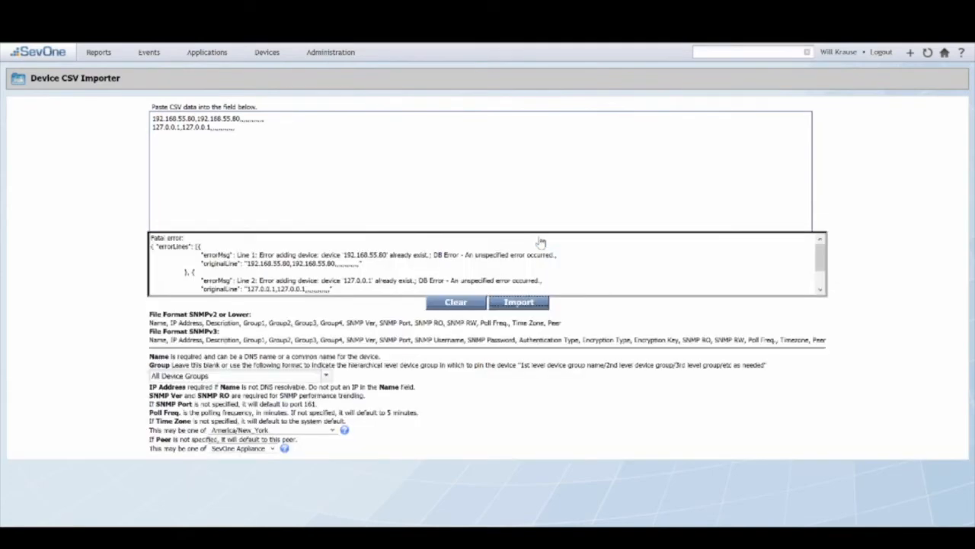
{"action": "mouse_move", "coordinate": [195, 120]}
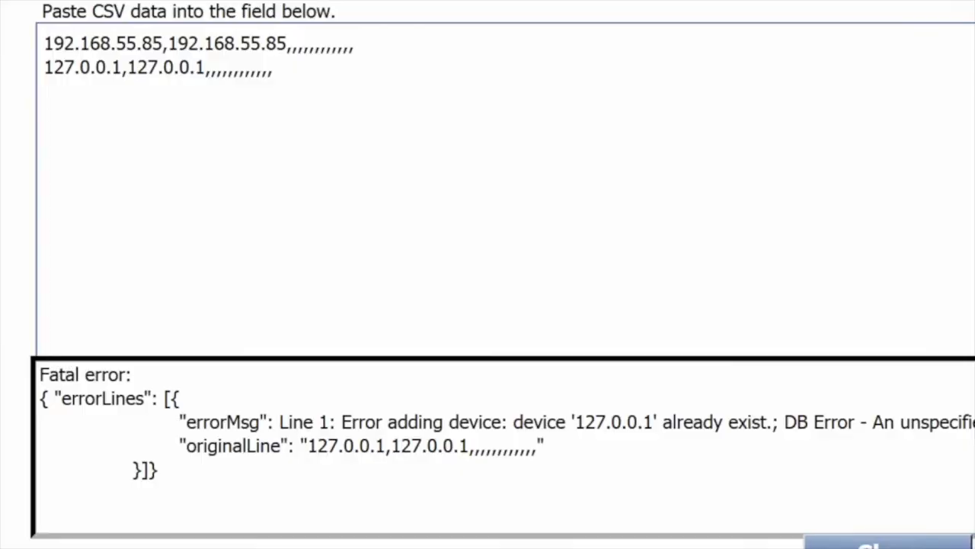
{"action": "mouse_move", "coordinate": [213, 257]}
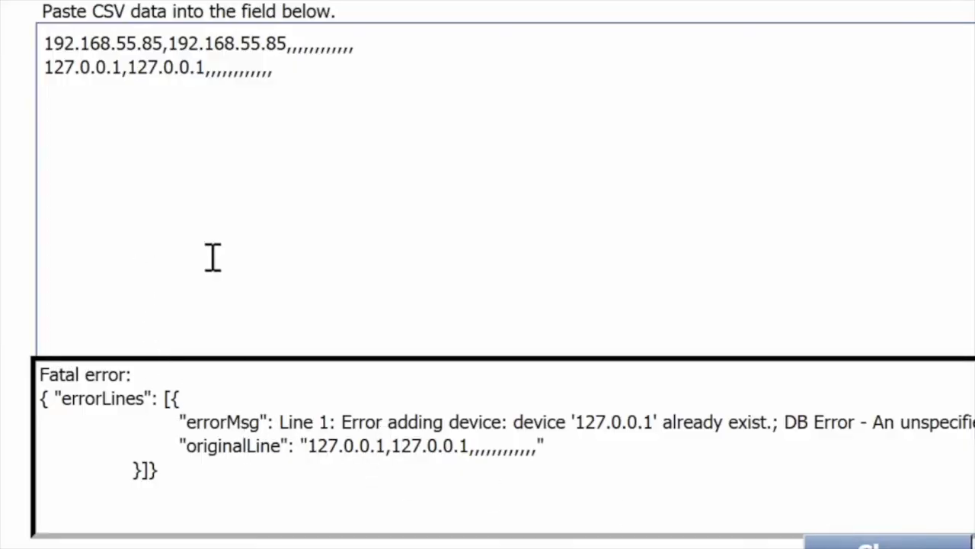
{"action": "mouse_move", "coordinate": [65, 69]}
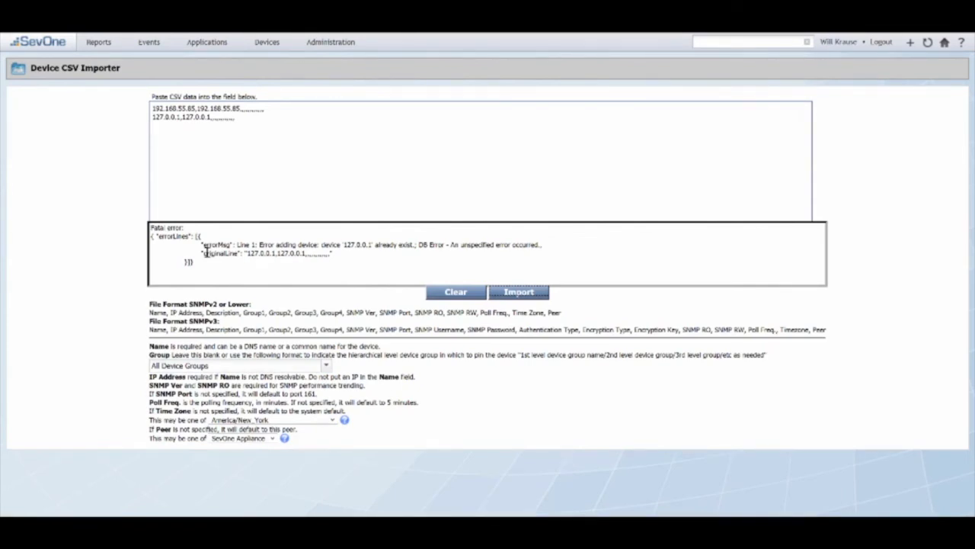
Return to Device Manager and reload its 147-device list by re-sorting on Priority.
{"action": "left_click", "coordinate": [267, 42]}
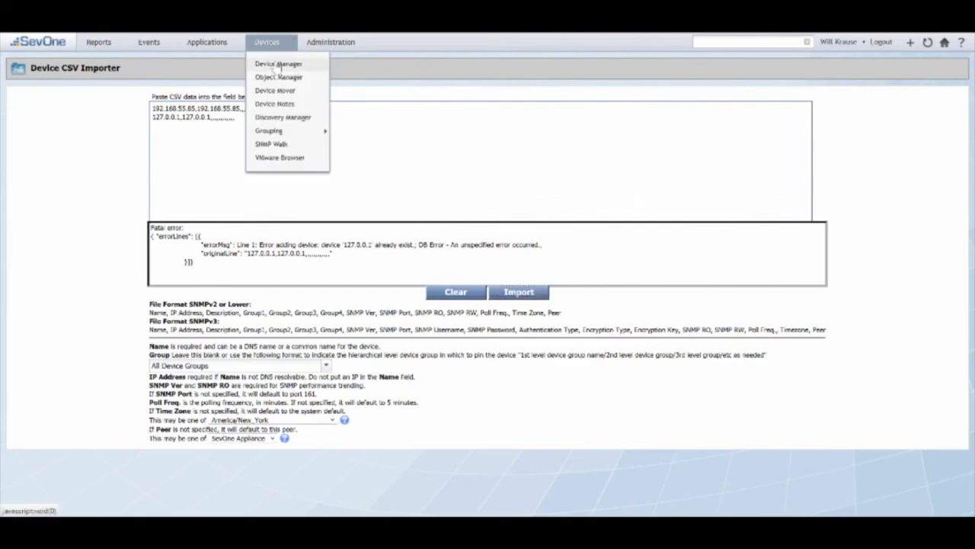
{"action": "left_click", "coordinate": [278, 63]}
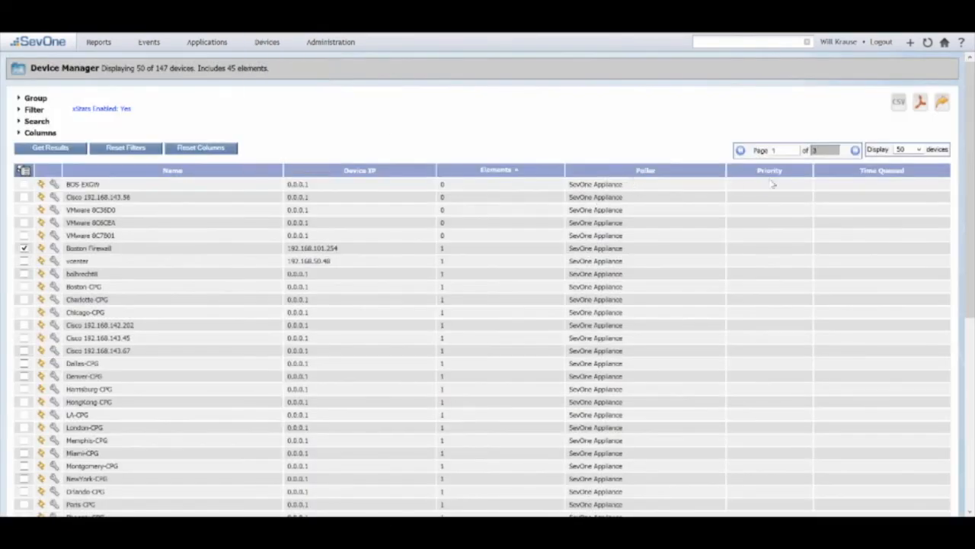
{"action": "left_click", "coordinate": [769, 170]}
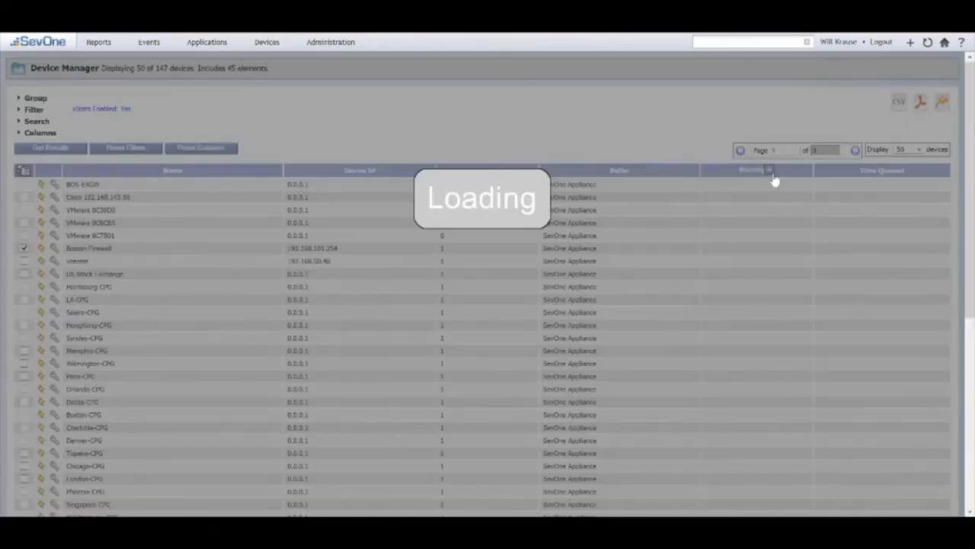